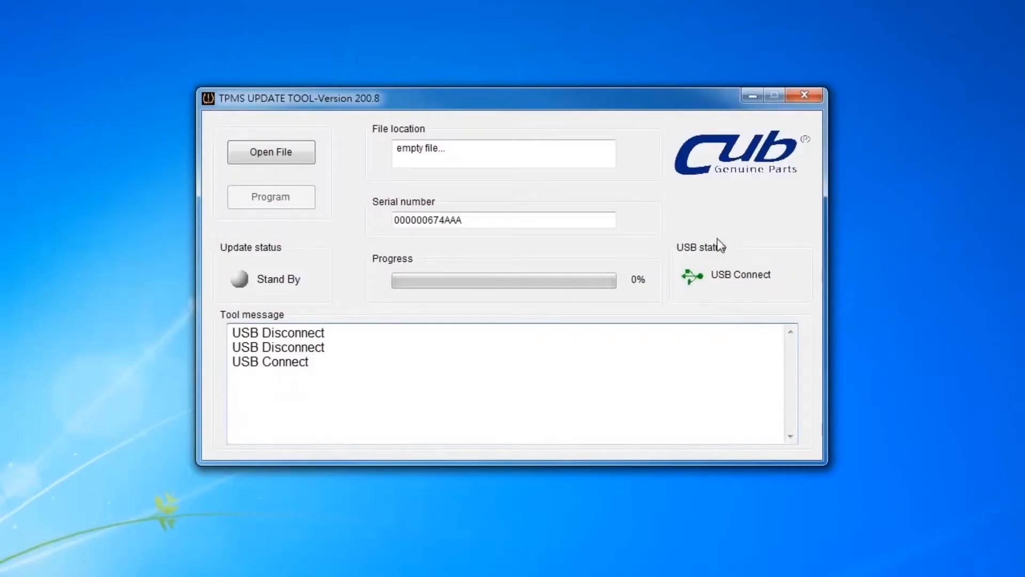
pyautogui.moveTo(580, 215)
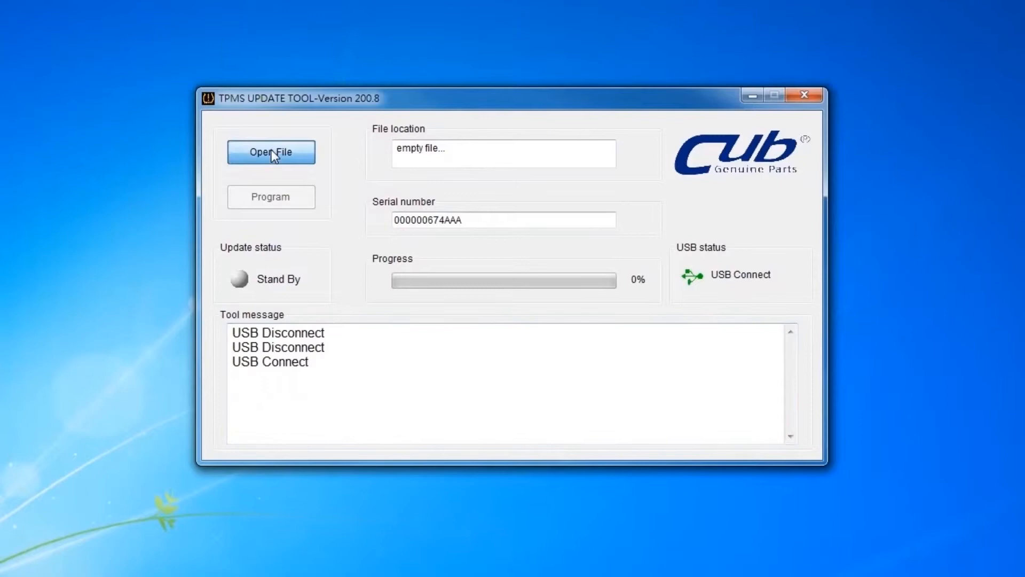
pyautogui.click(270, 151)
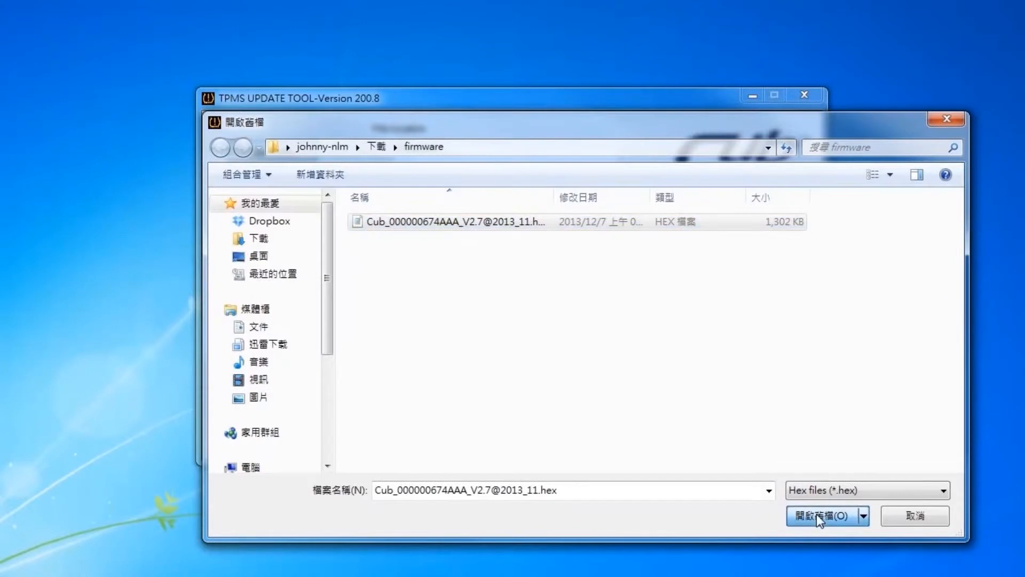
pyautogui.click(822, 515)
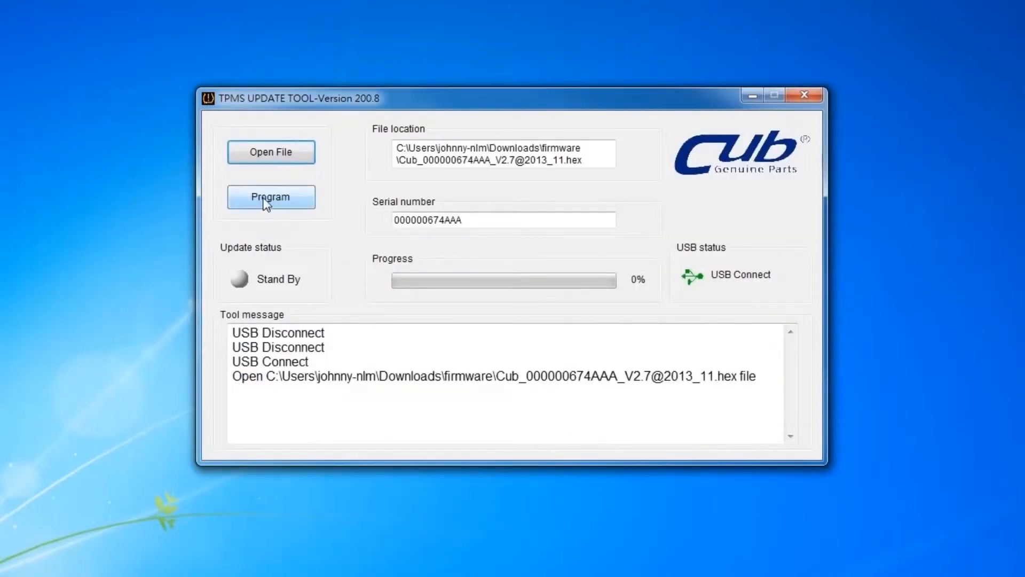
# - Start programming the loaded Cub V2.7 firmware onto the device
pyautogui.click(270, 197)
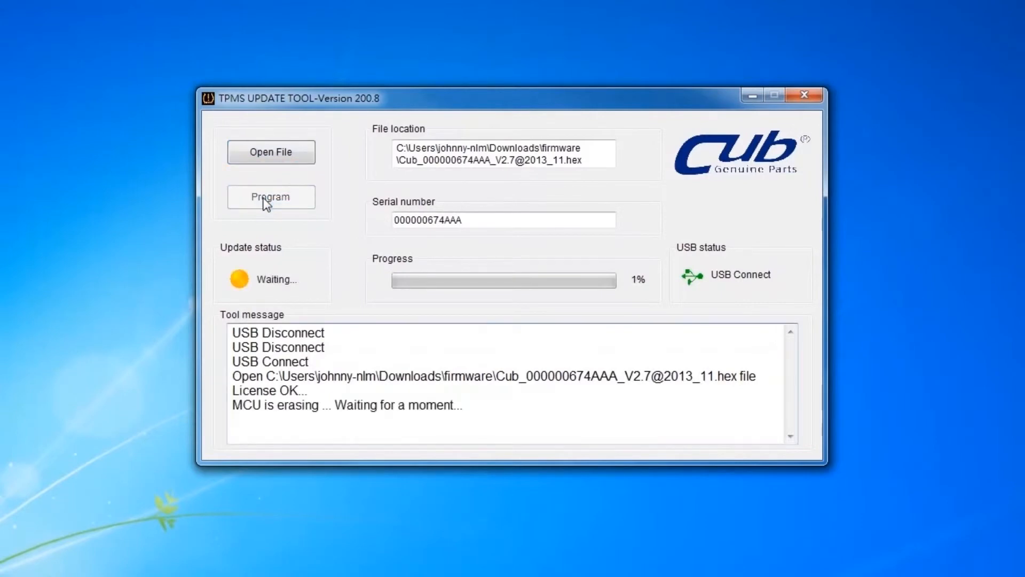